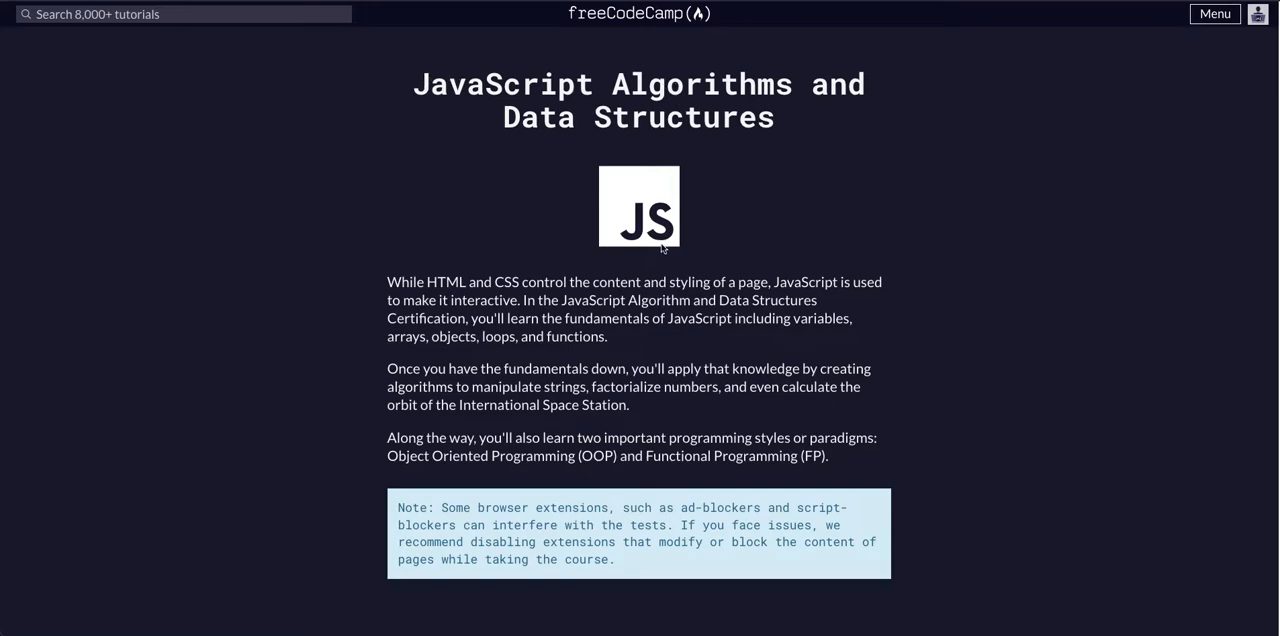
Step: Scroll the course list and open the 'Increment a Number with JavaScript' lesson
scroll(down, 3)
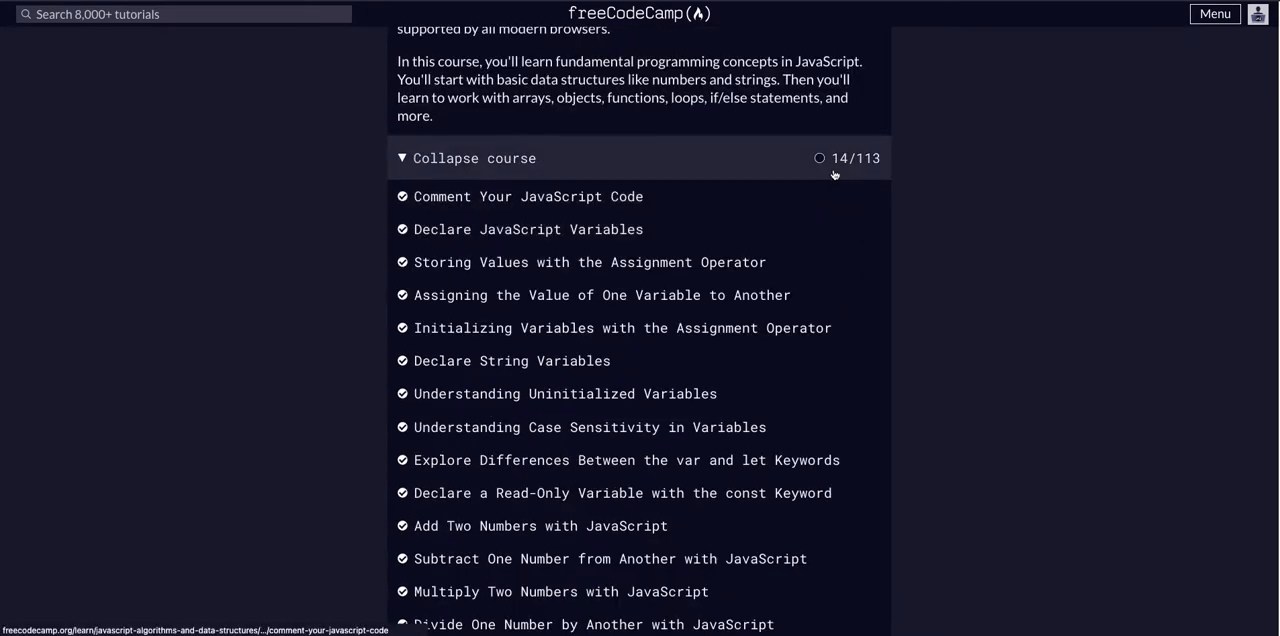
scroll(down, 3)
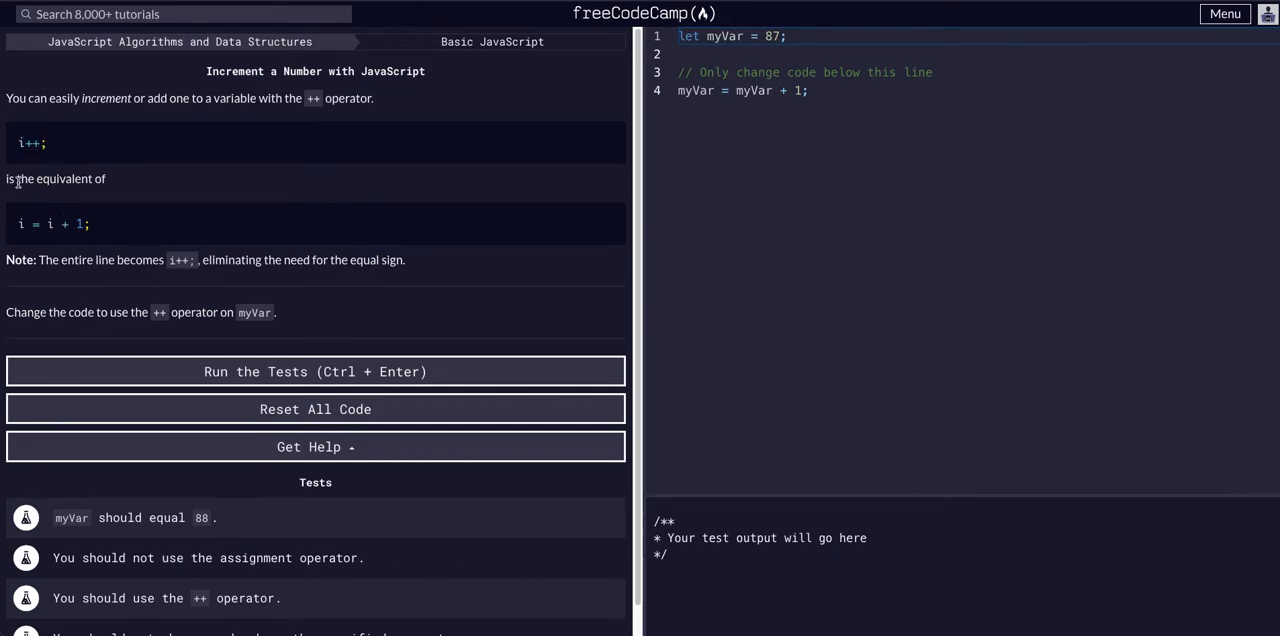
mouse_move(119, 233)
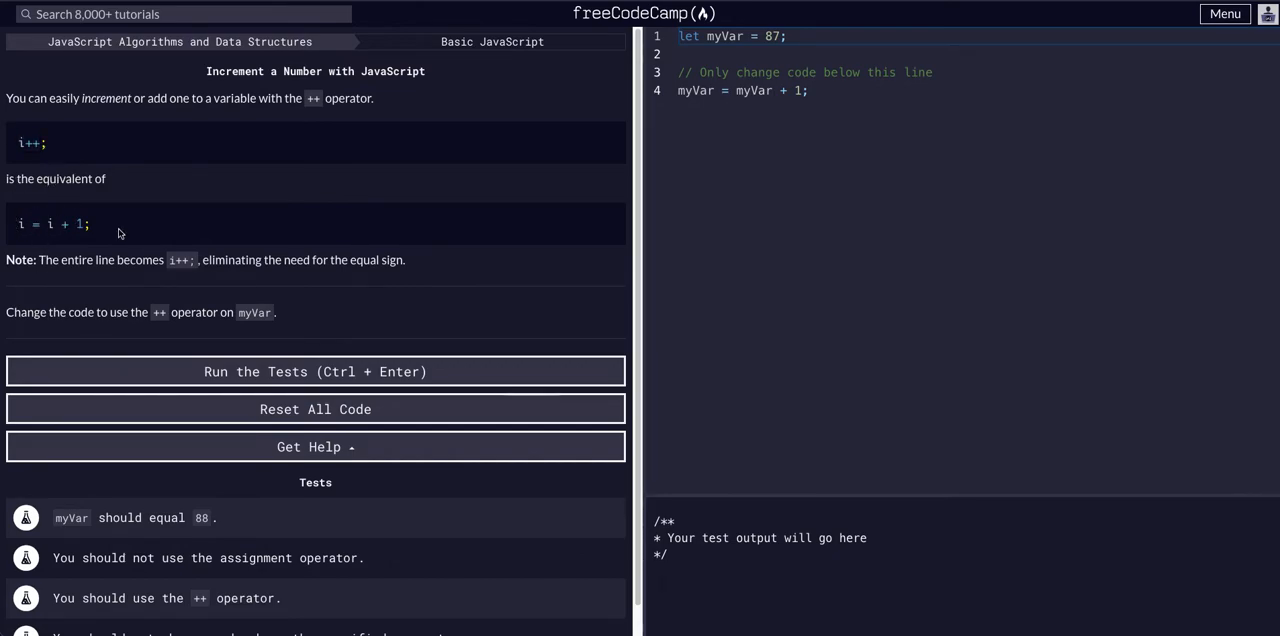
double_click(179, 260)
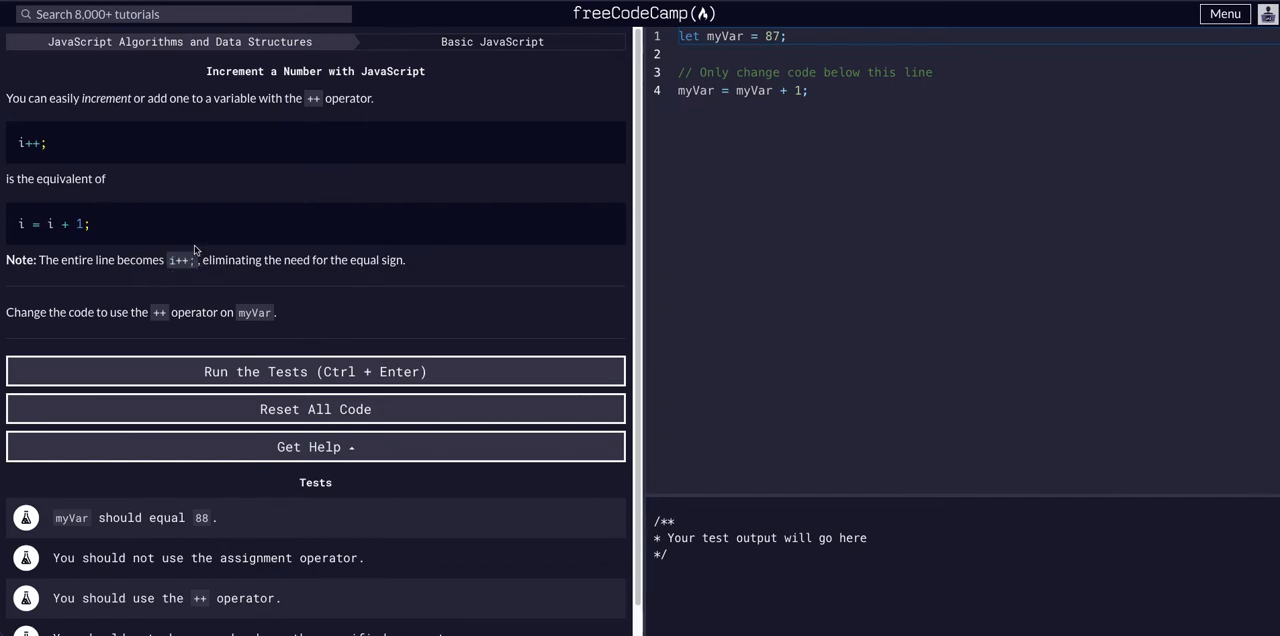
mouse_move(163, 340)
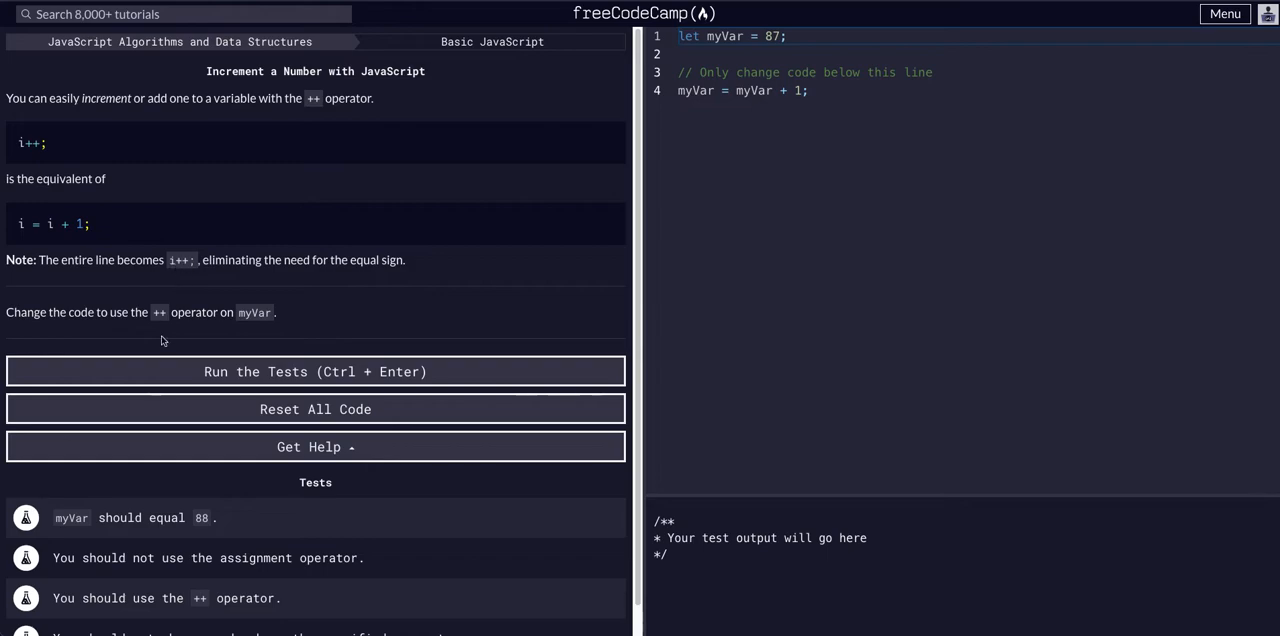
double_click(81, 312)
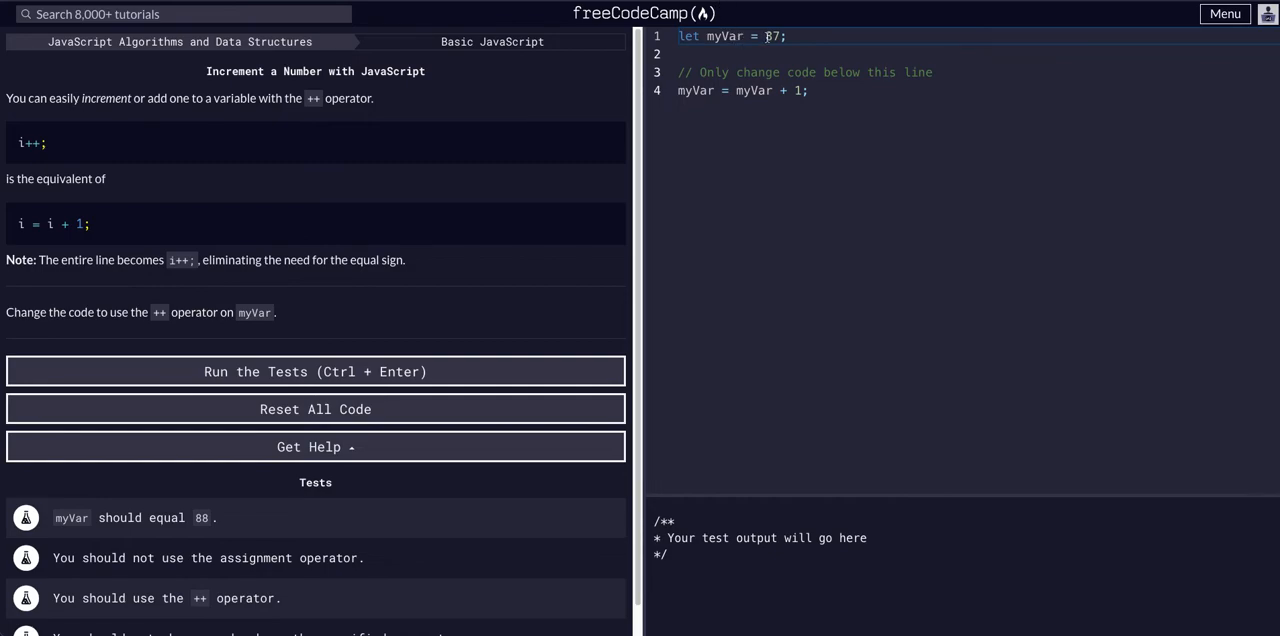
Step: Replace 'myVar = myVar + 1;' with 'myVar++;' and run the tests until they pass
double_click(696, 90)
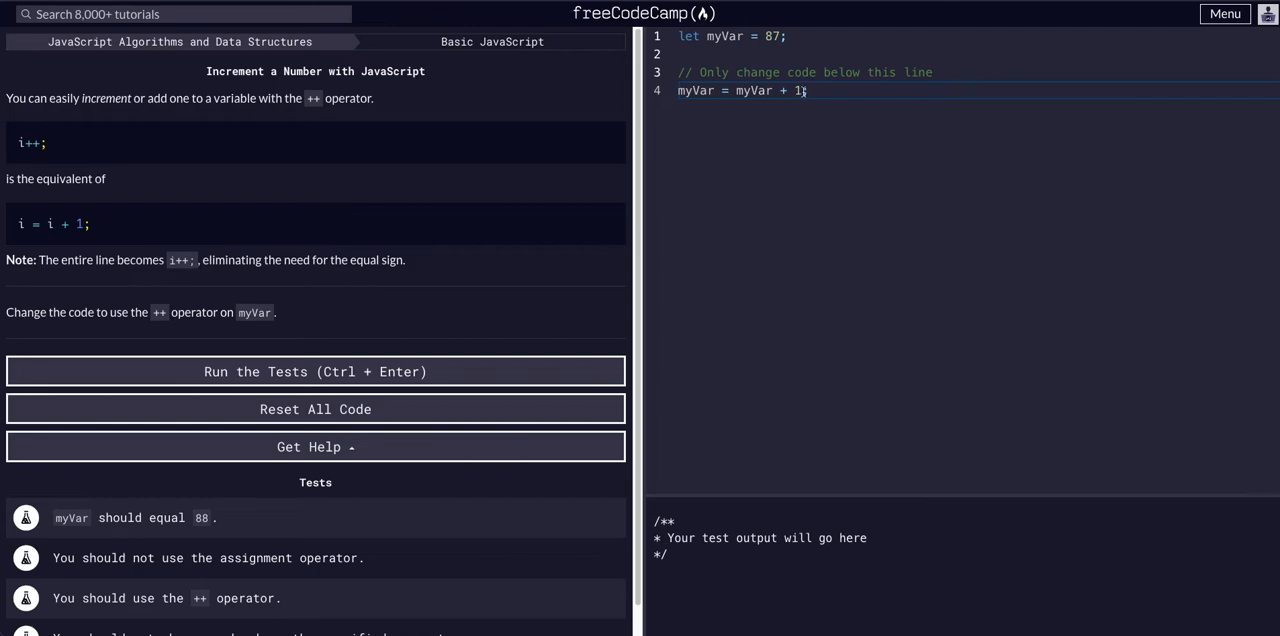
double_click(755, 90)
text(myVar++;)
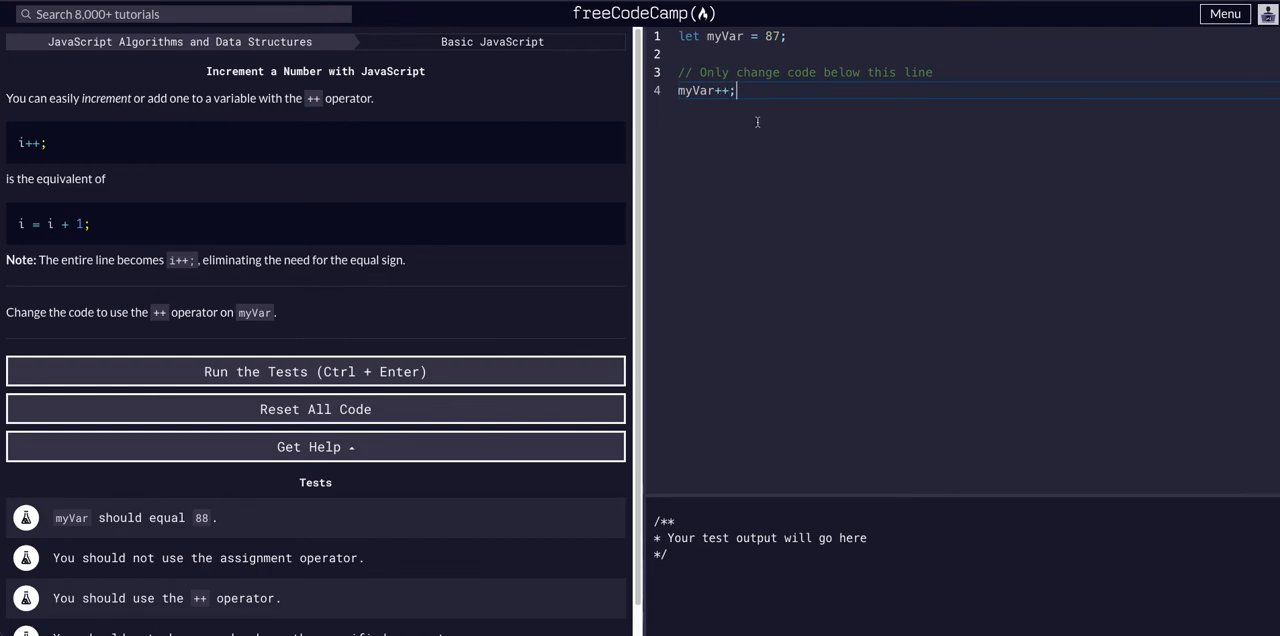
click(315, 371)
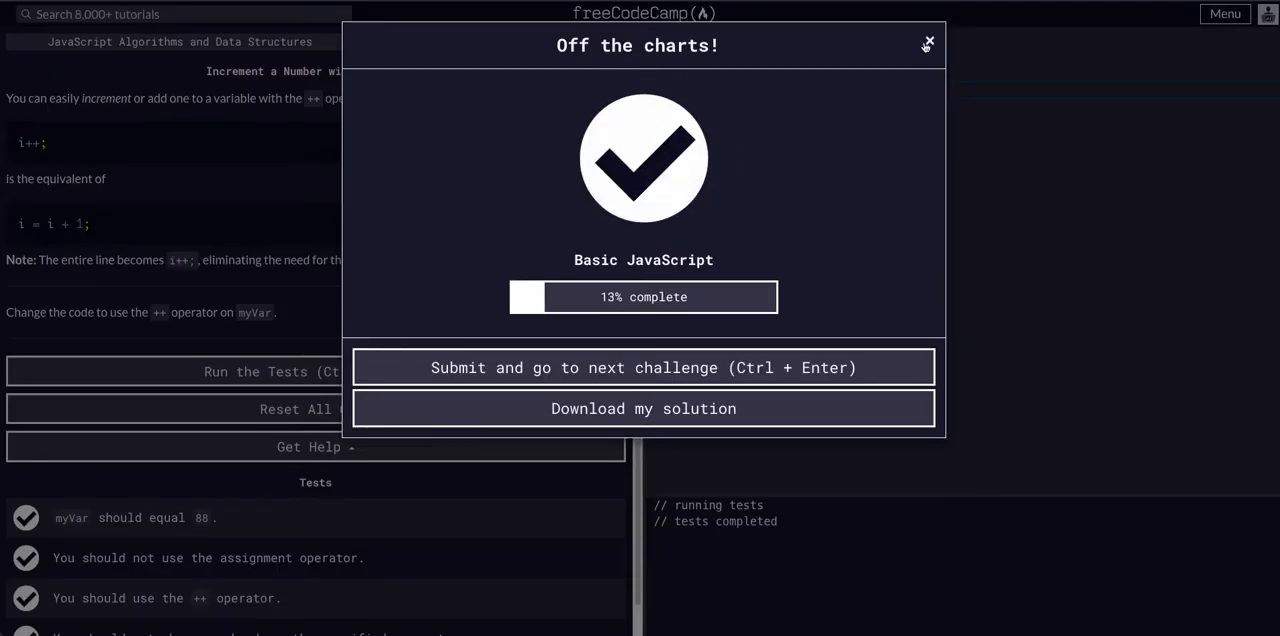
Step: Dismiss the success message and add console.log(myVar) lines before and after myVar++
click(927, 43)
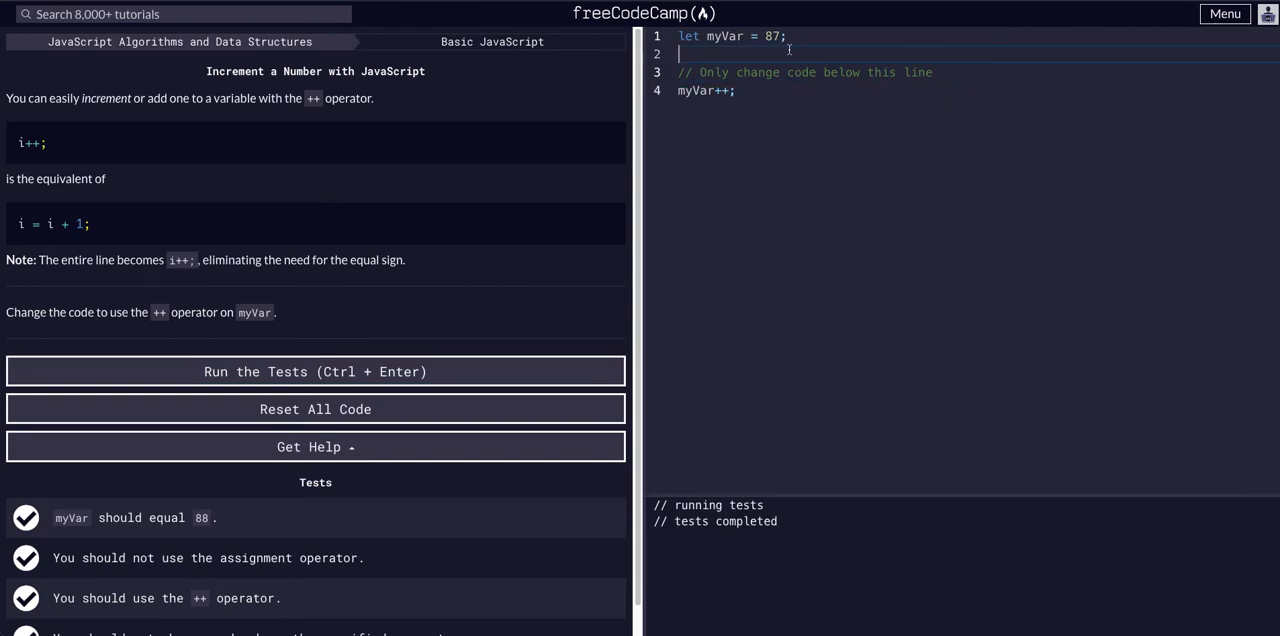
text(console.log(myVar)
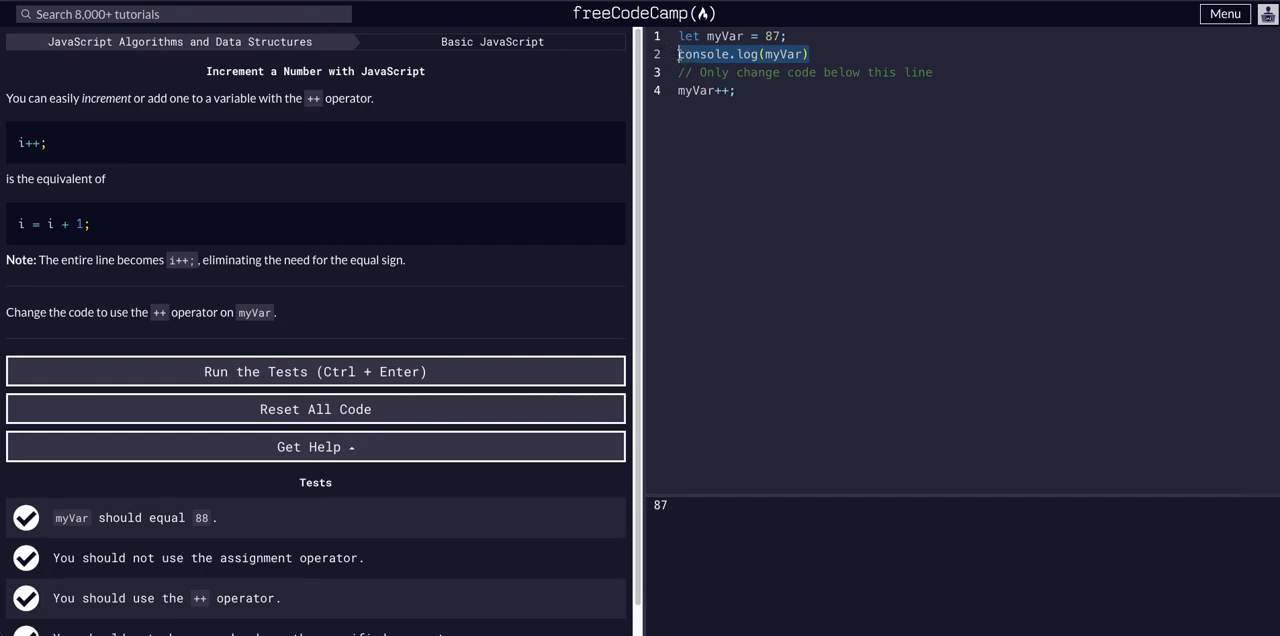
text(console.log(myVar))
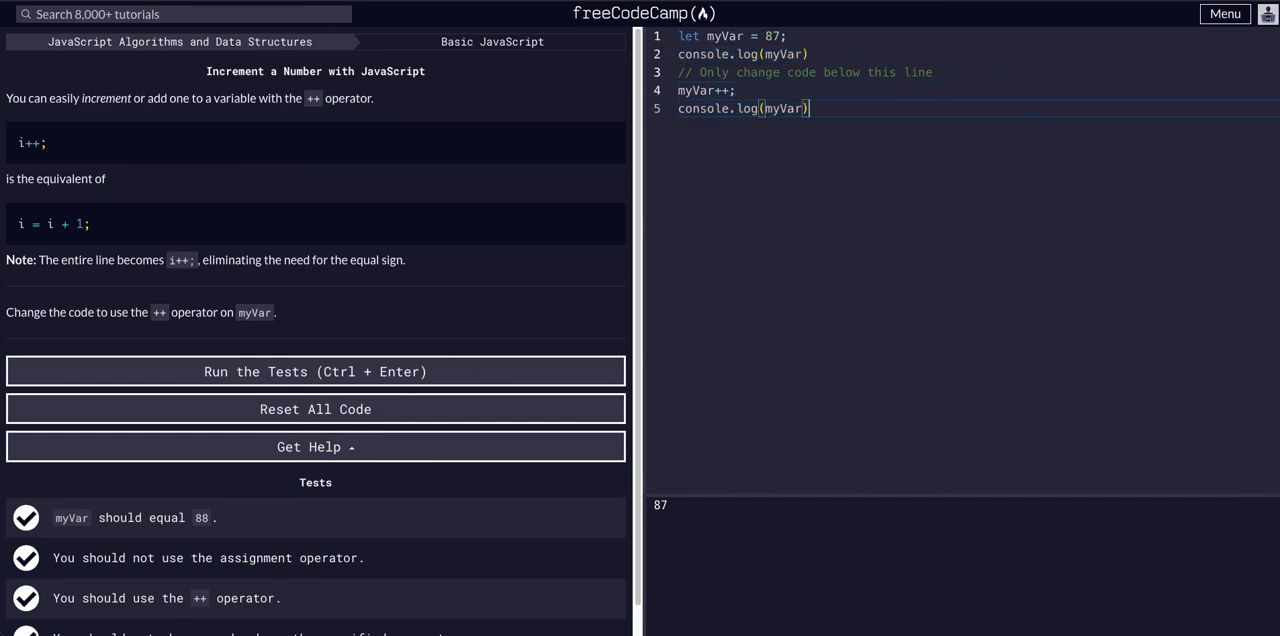
Step: Rerun the tests so the console logs 87 then 88 and all pass
click(315, 371)
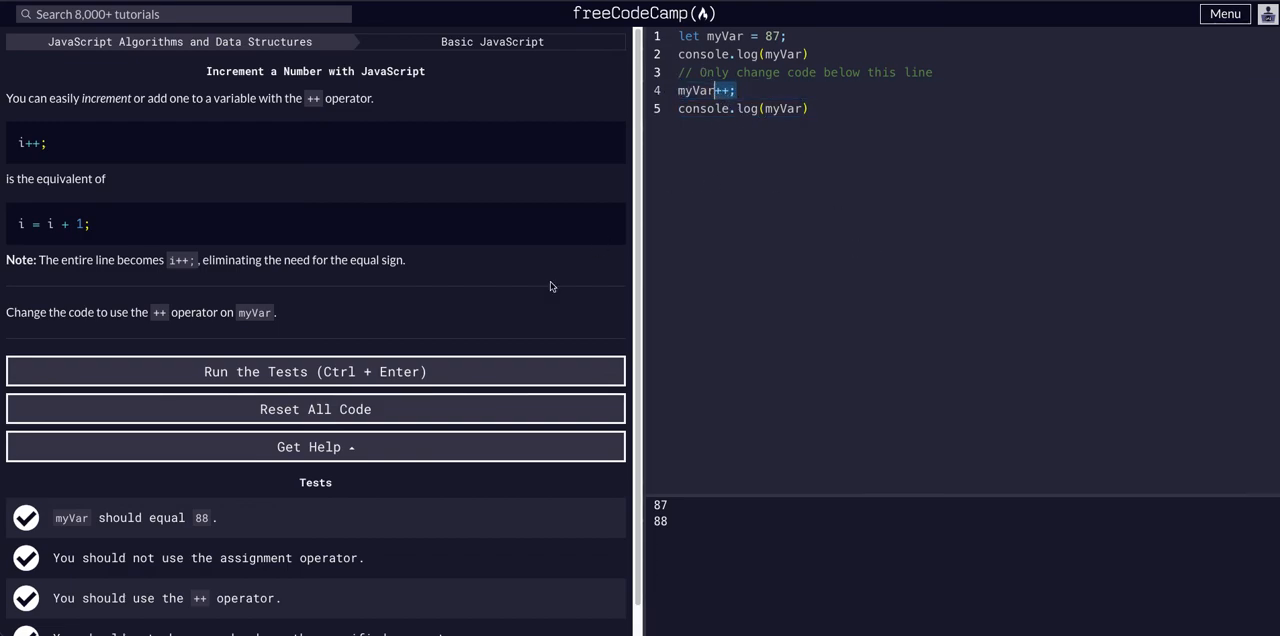
scroll(down, 3)
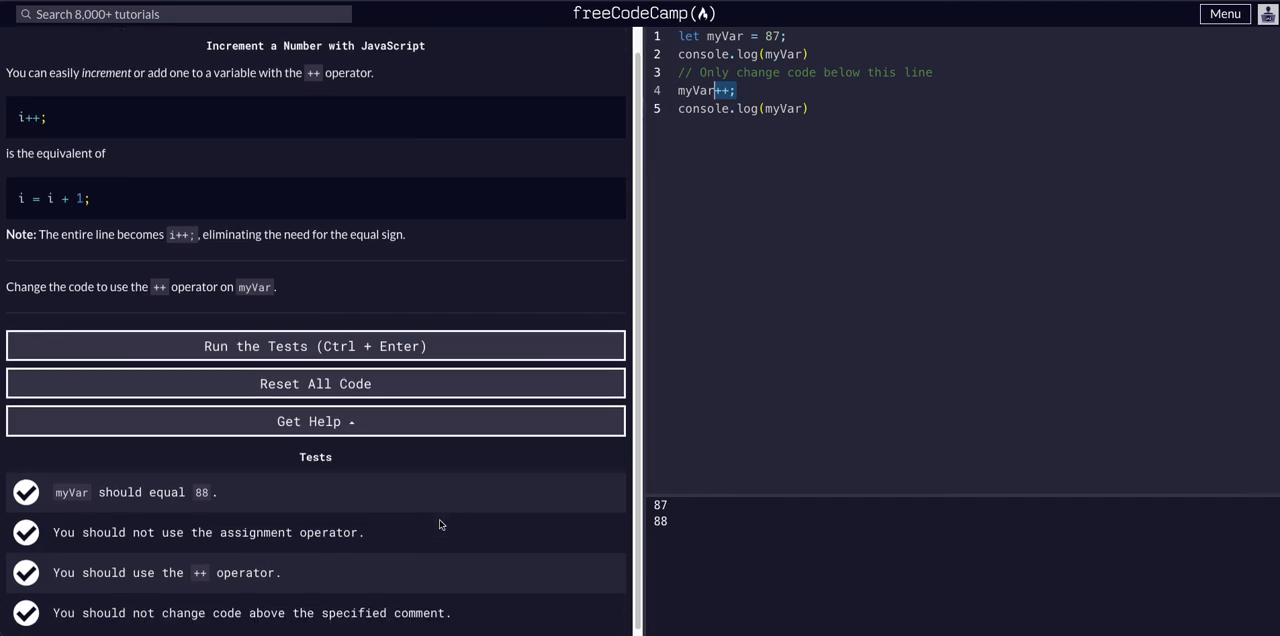
click(315, 346)
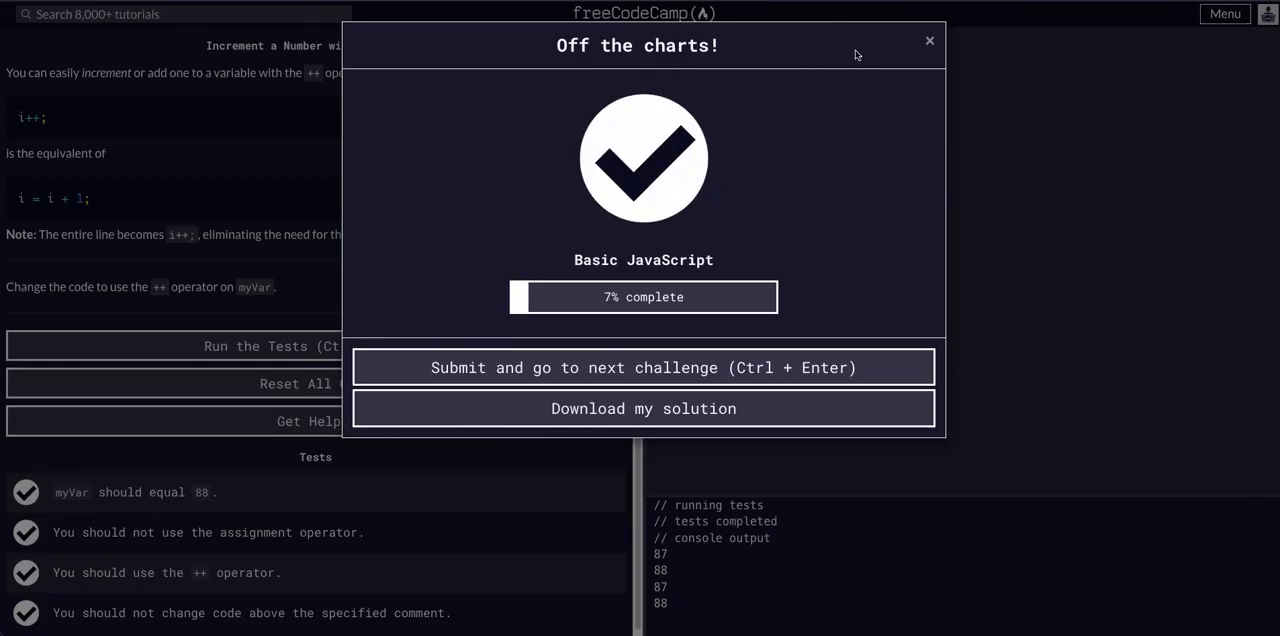